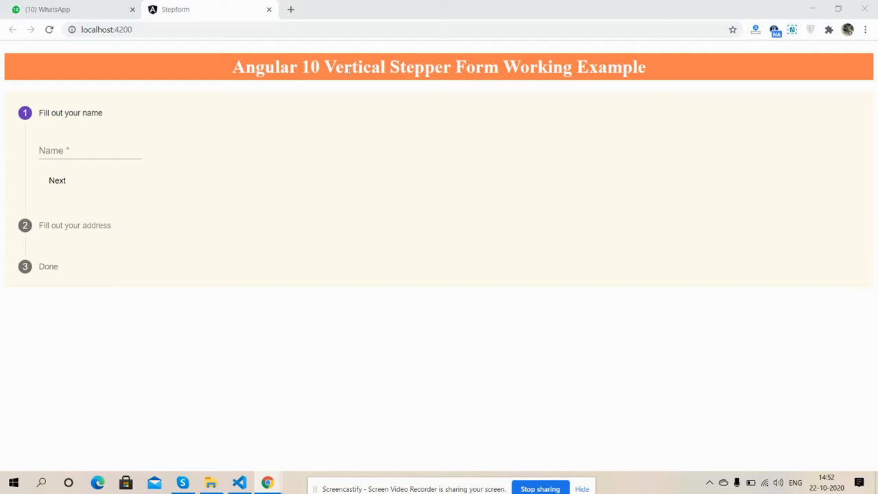
mouse_move(344, 111)
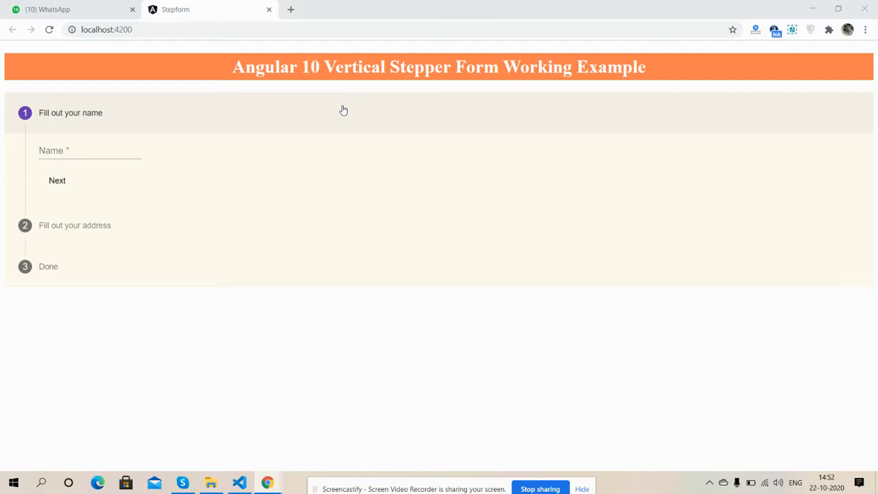
mouse_move(220, 113)
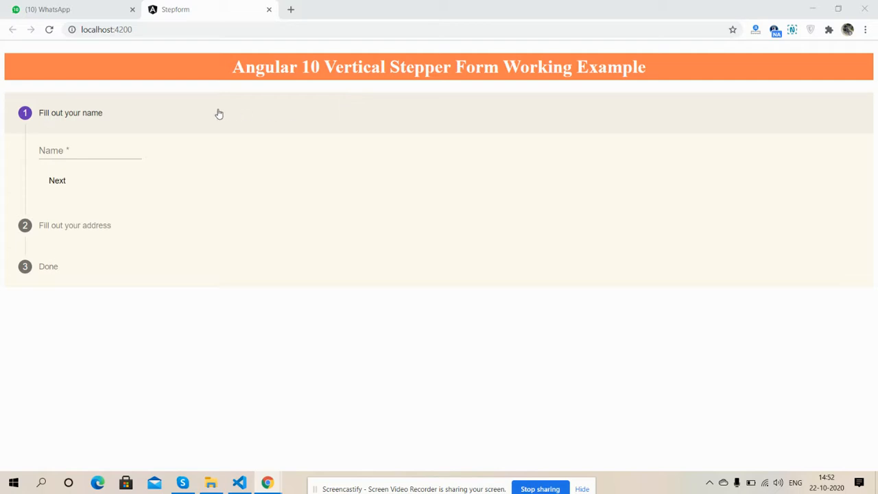
mouse_move(122, 234)
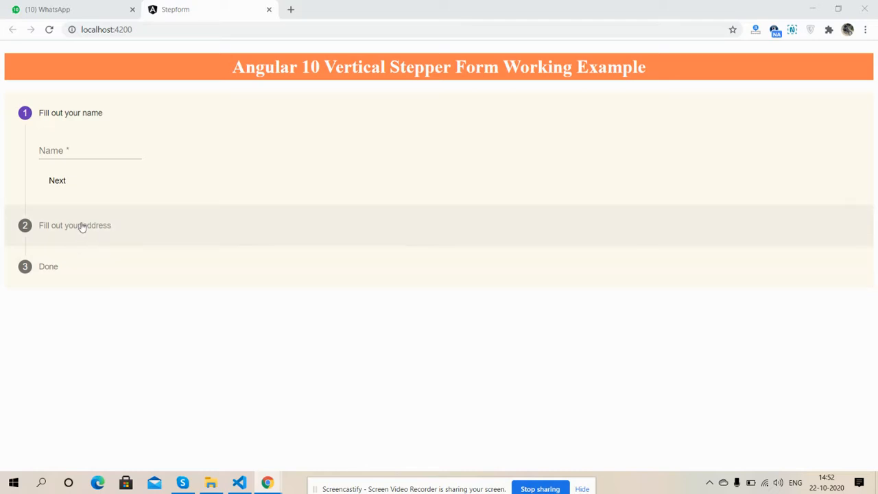
mouse_move(85, 225)
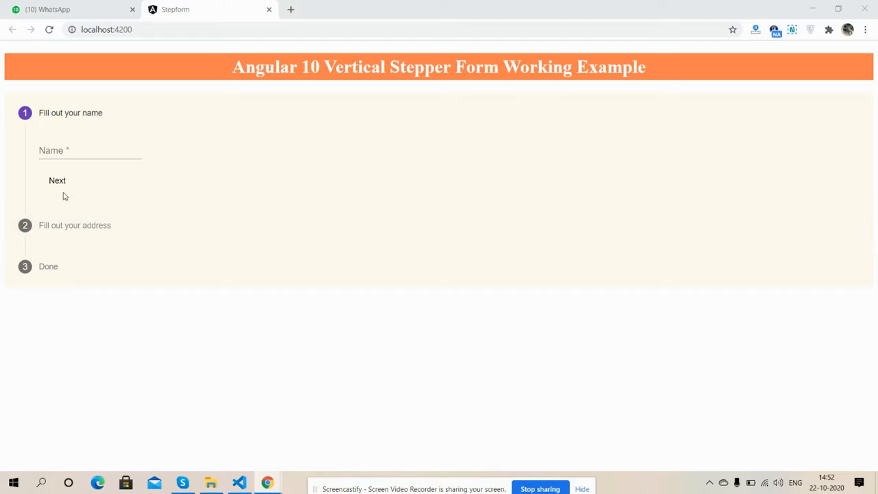
Attempt the address step with no name, then focus the empty Name field
click(57, 180)
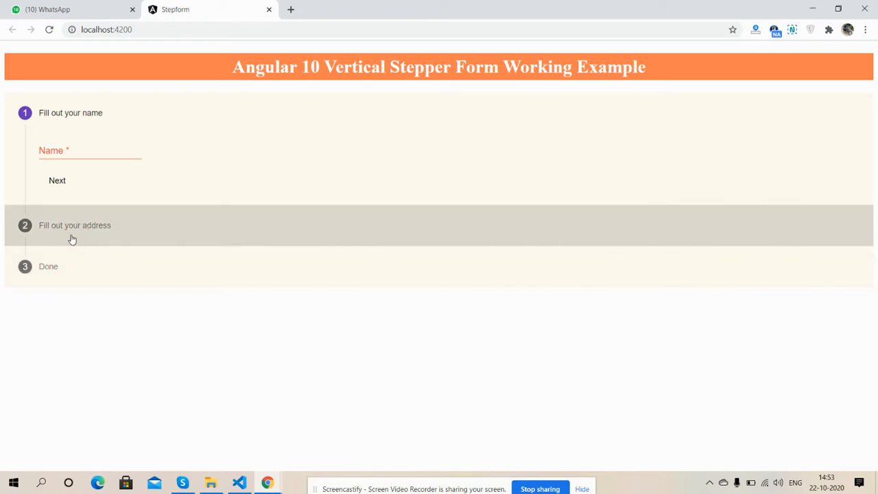
mouse_move(79, 208)
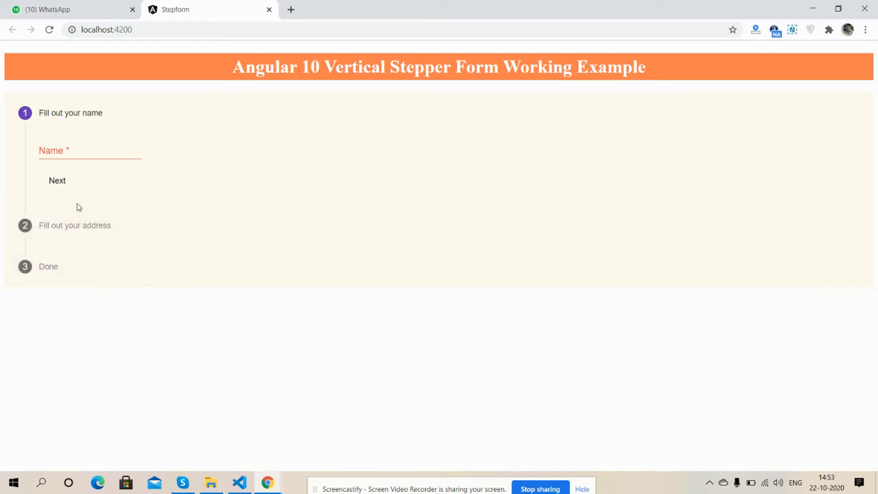
click(90, 151)
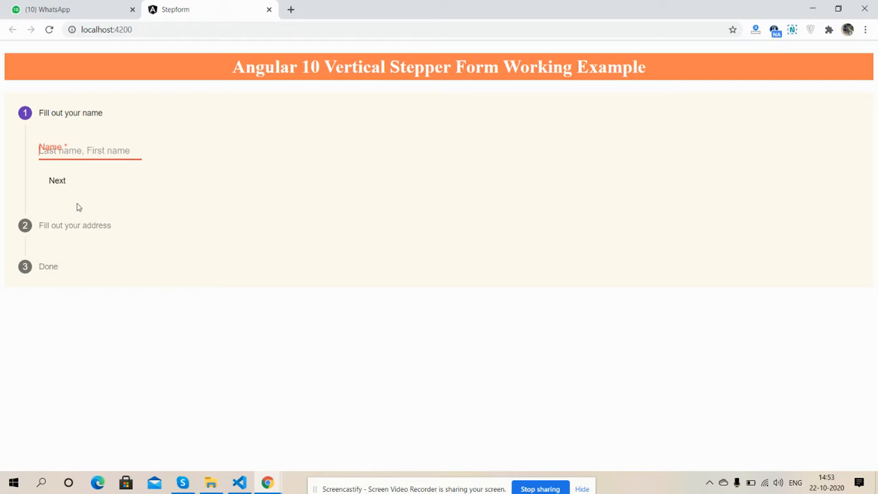
Enter the name 'Harjas' and advance to the address step
text(H)
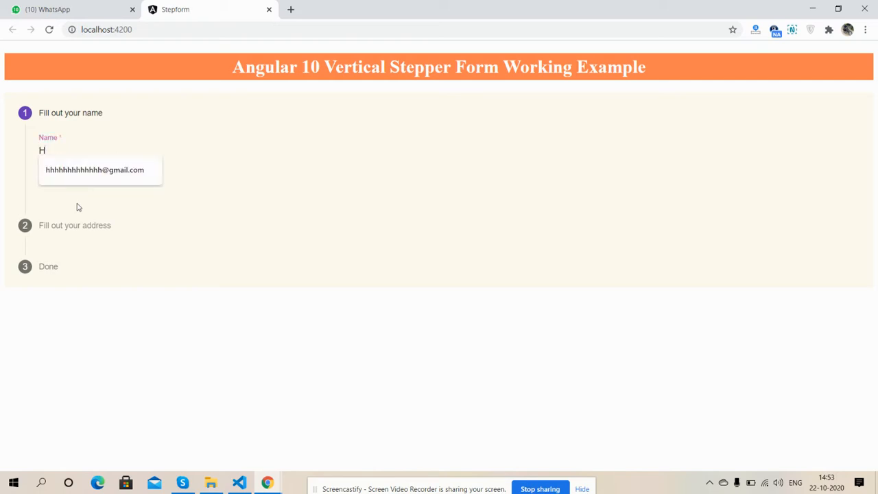
text(arjas)
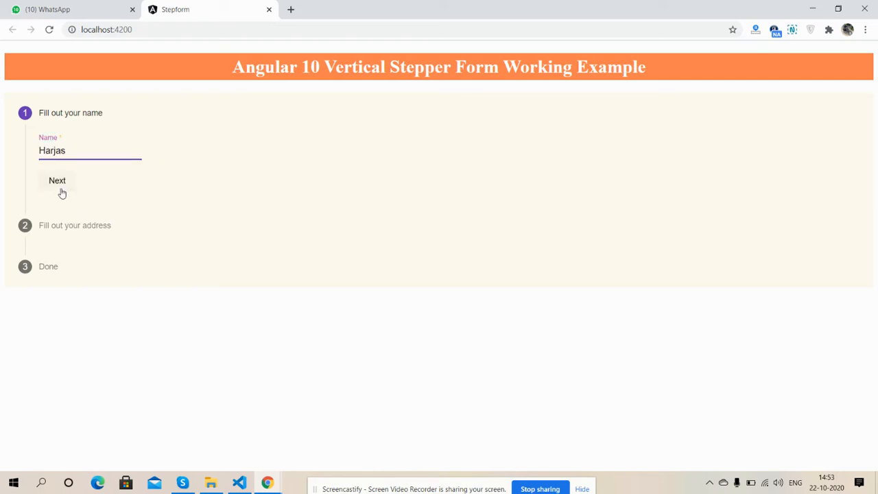
click(57, 181)
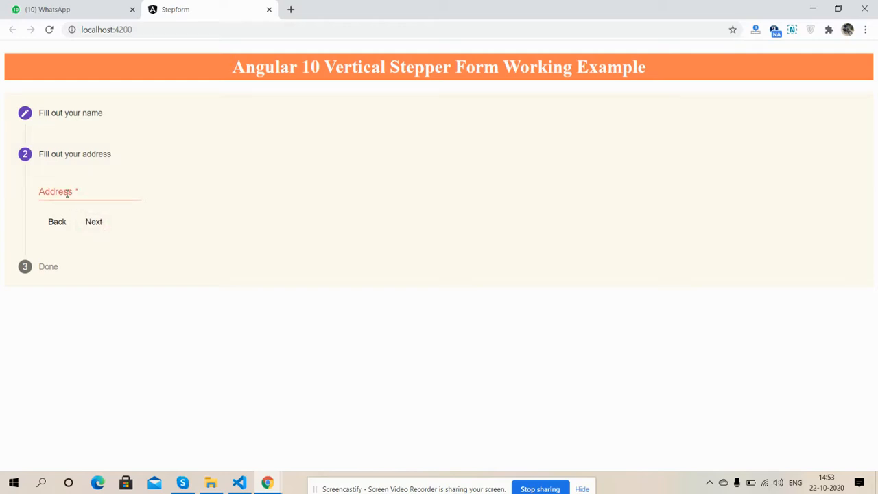
Enter 'Address' as the address and submit it to reach the Done step
text(Address)
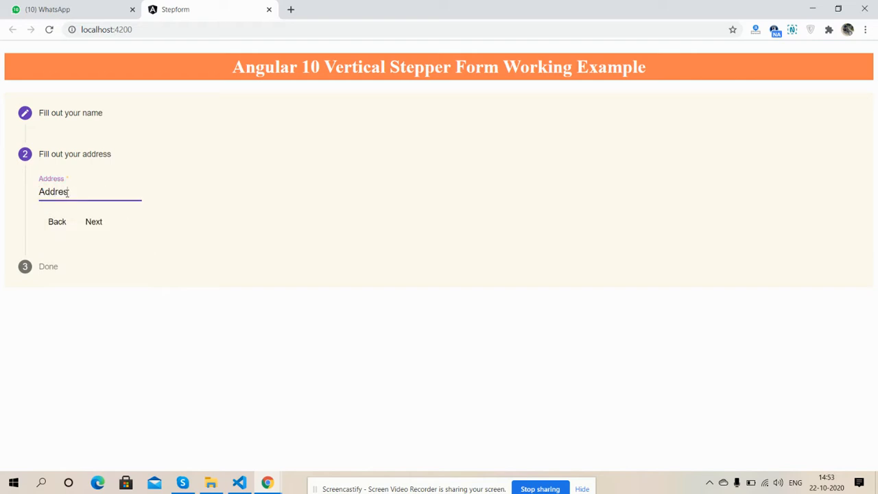
click(93, 221)
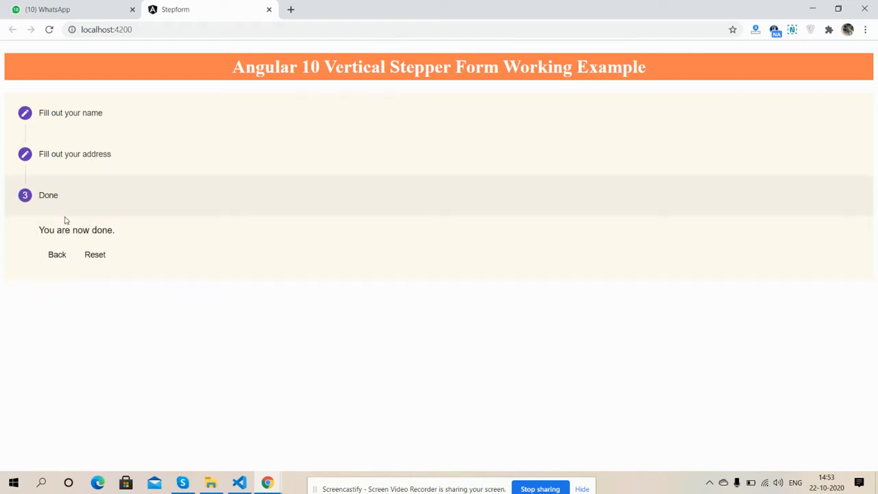
mouse_move(56, 213)
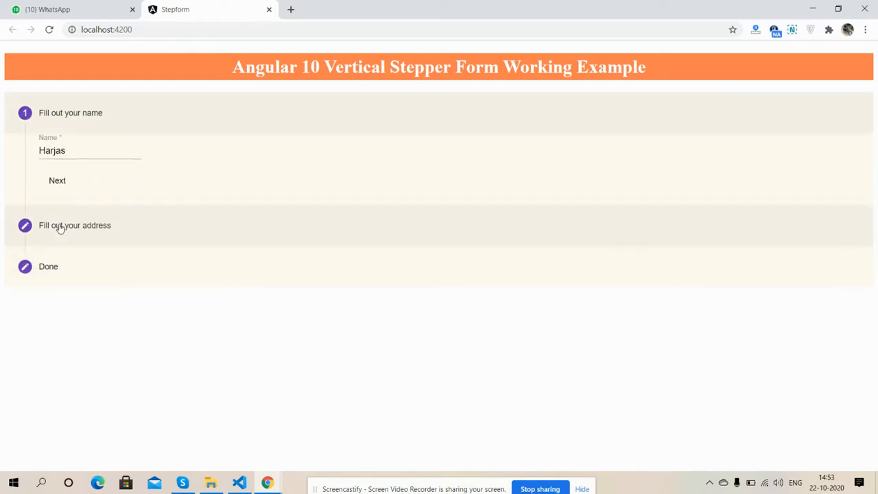
click(57, 180)
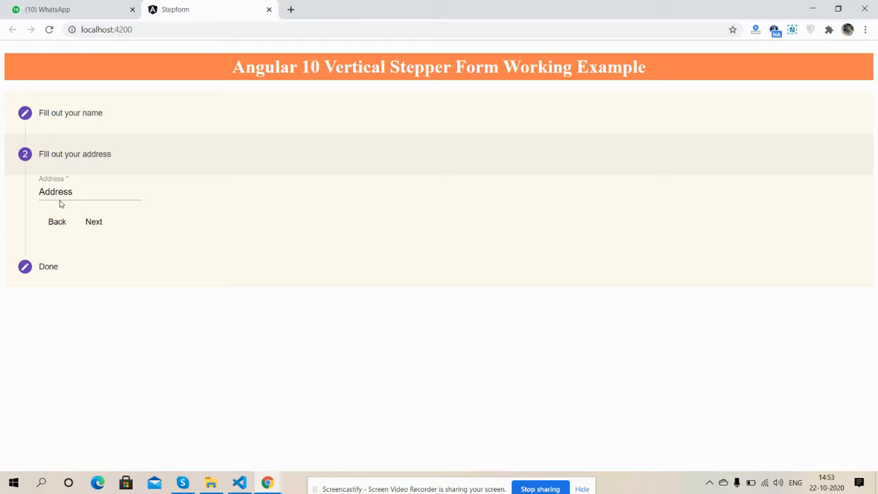
click(94, 221)
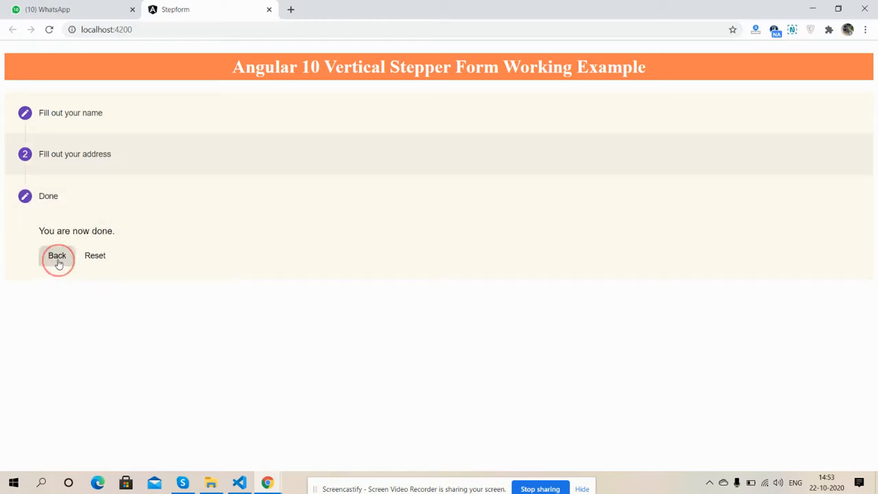
click(57, 256)
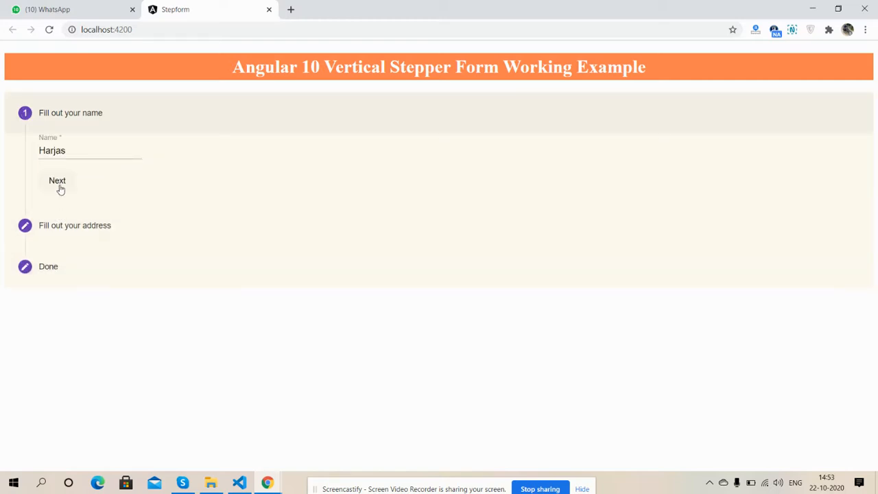
click(57, 181)
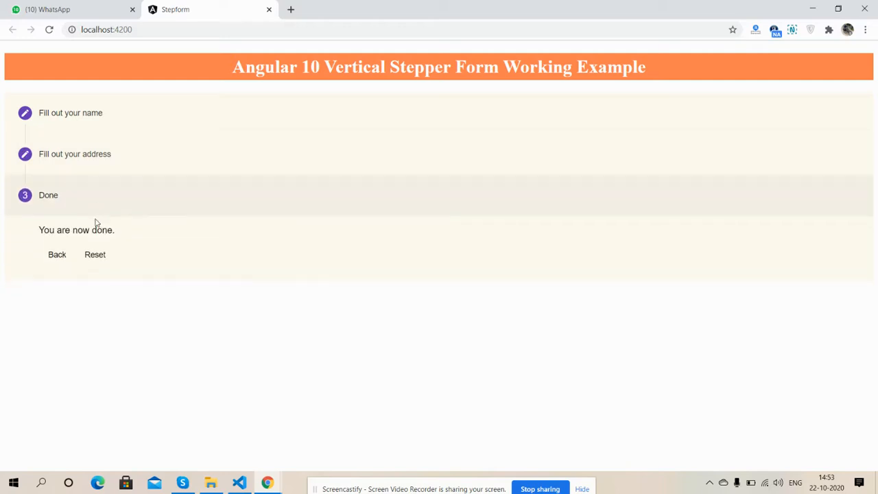
mouse_move(65, 322)
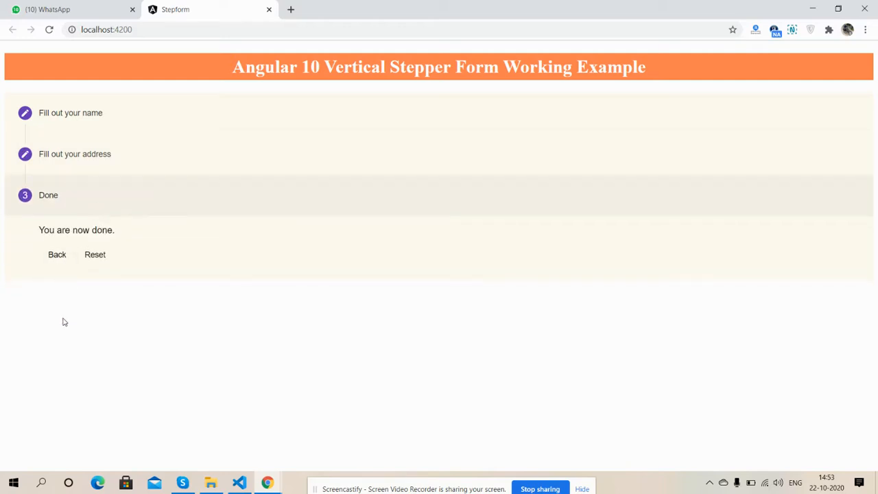
click(57, 254)
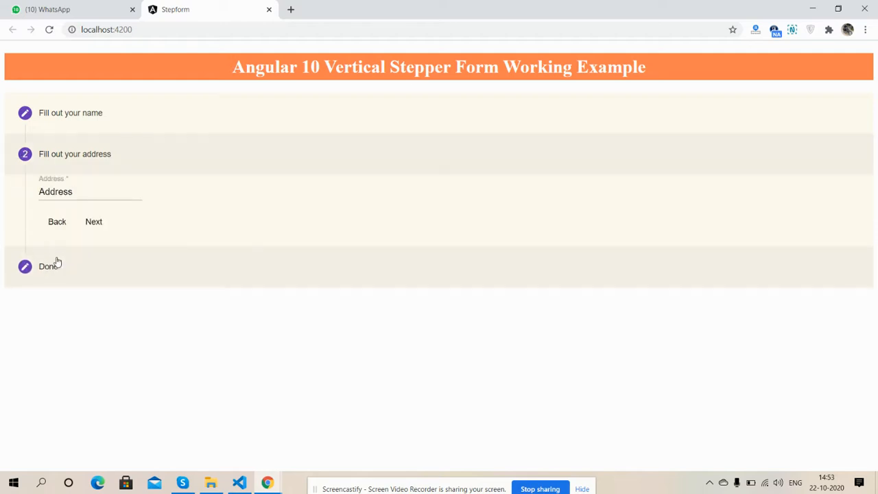
click(57, 221)
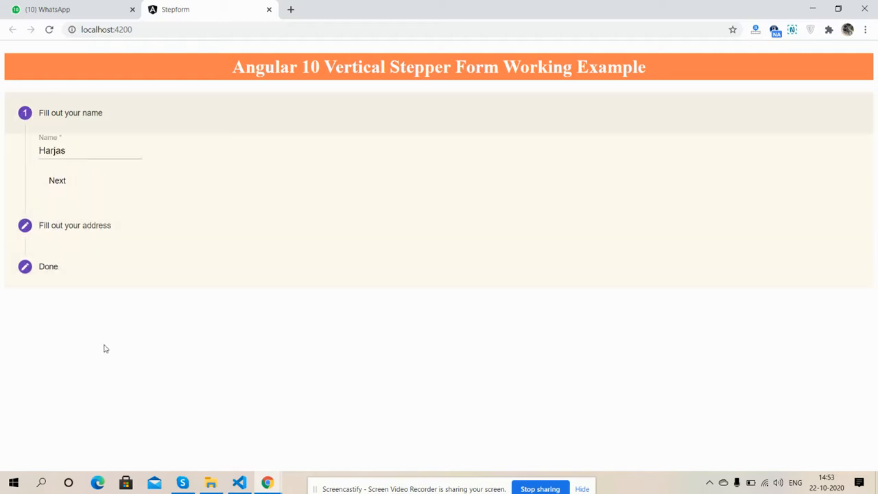
mouse_move(109, 361)
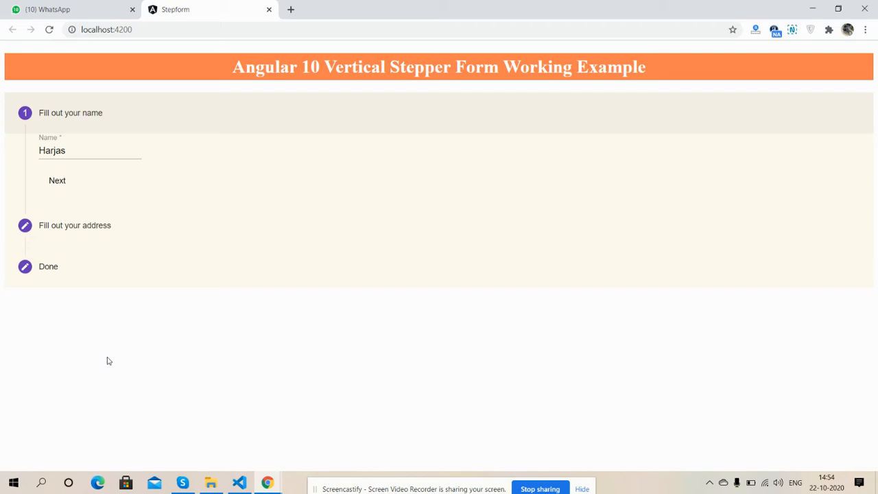
mouse_move(91, 244)
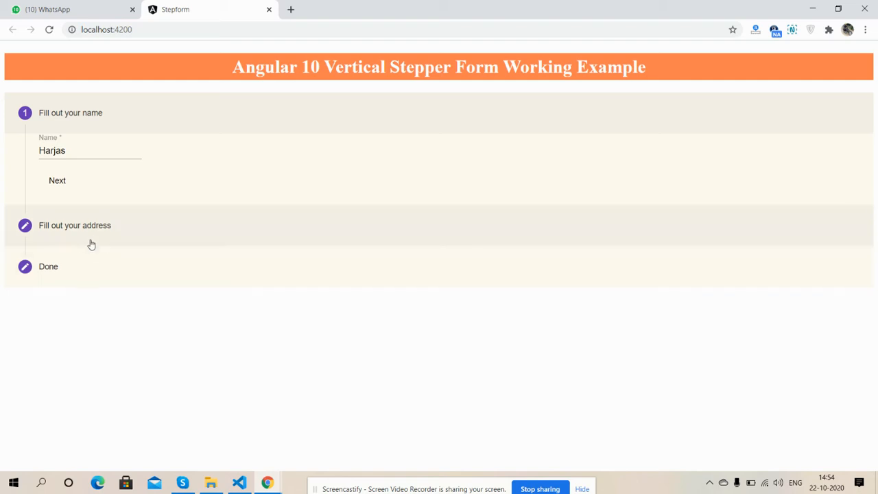
Reopen the 'Fill out your address' step to view the entered address
click(57, 180)
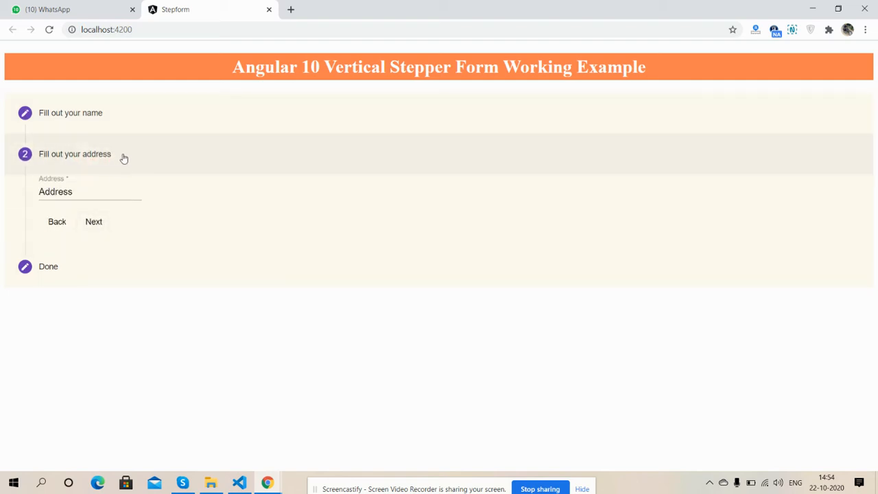
mouse_move(411, 364)
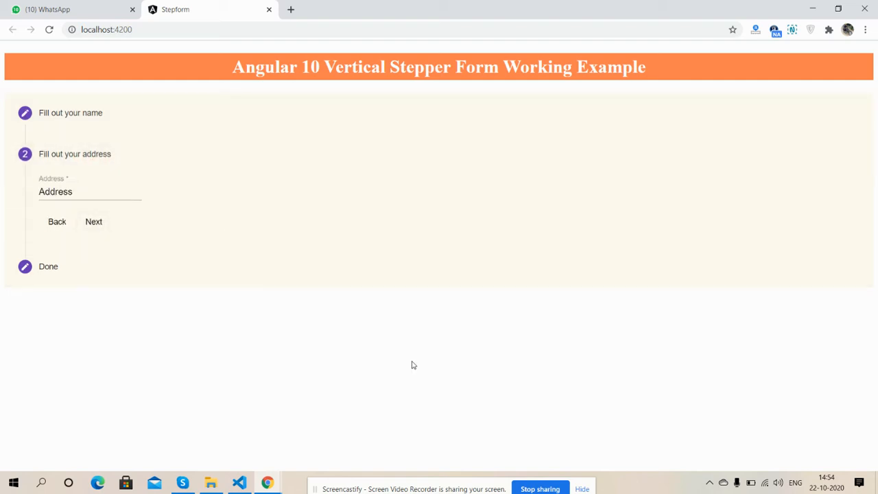